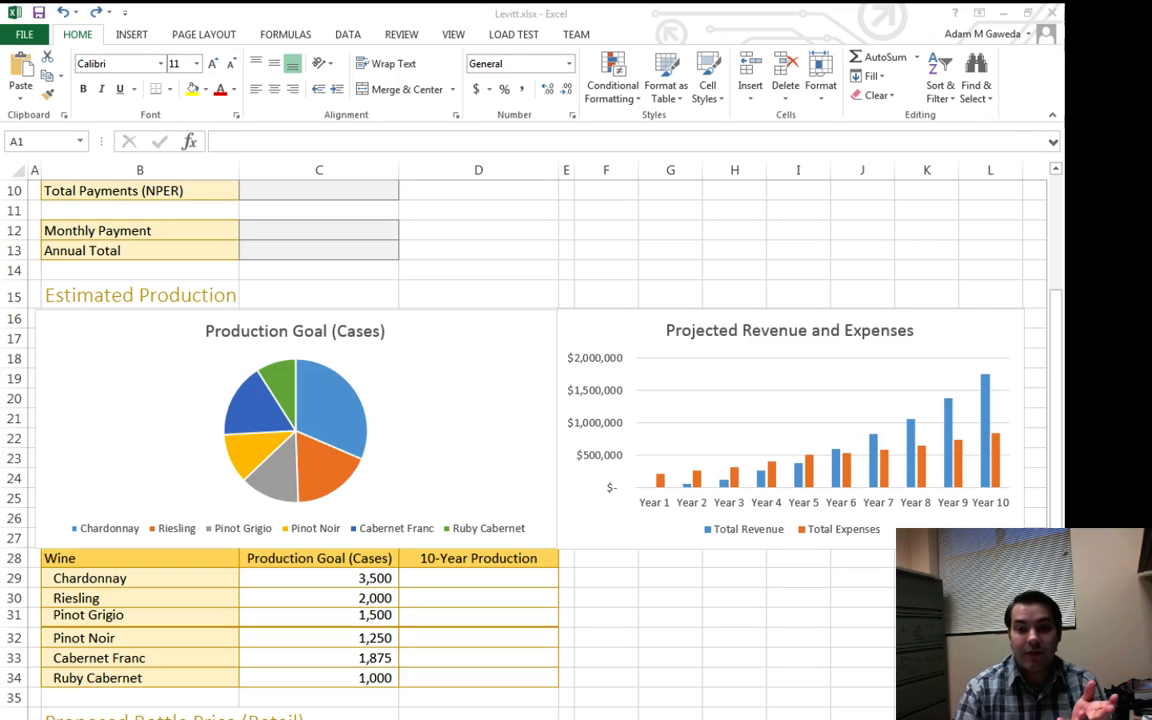
mouse_move(280, 388)
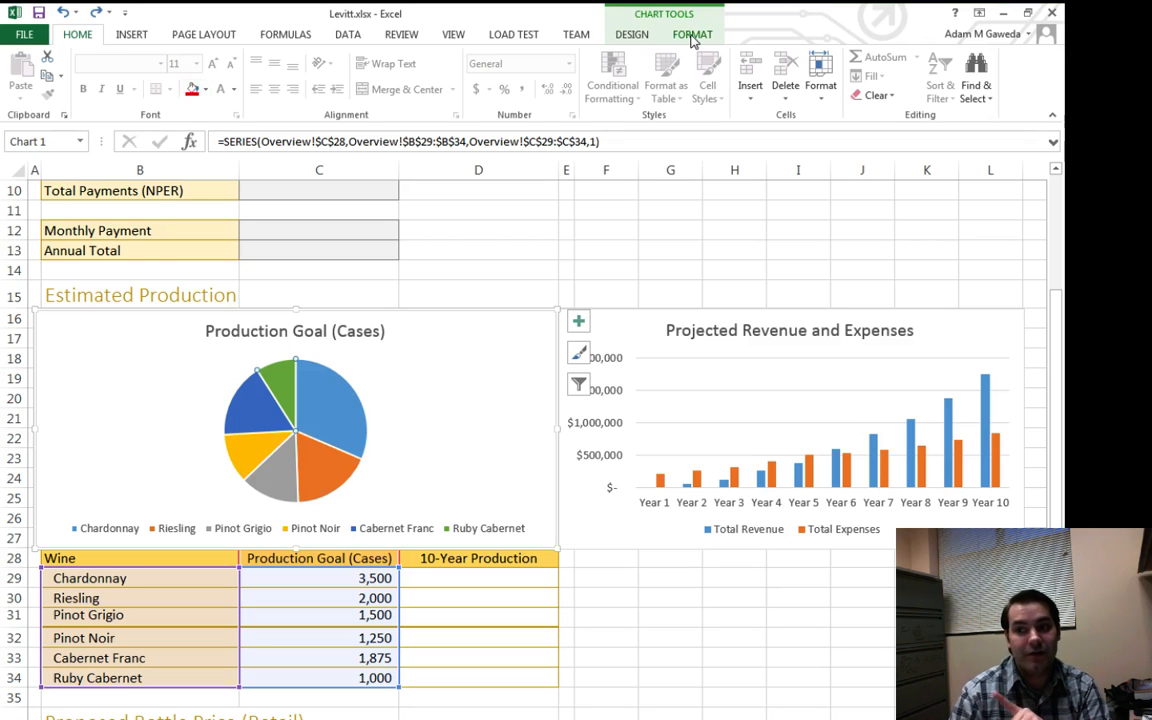
Step: Bring up the Chart Tools Format options for the Production Goal pie chart
left_click(692, 34)
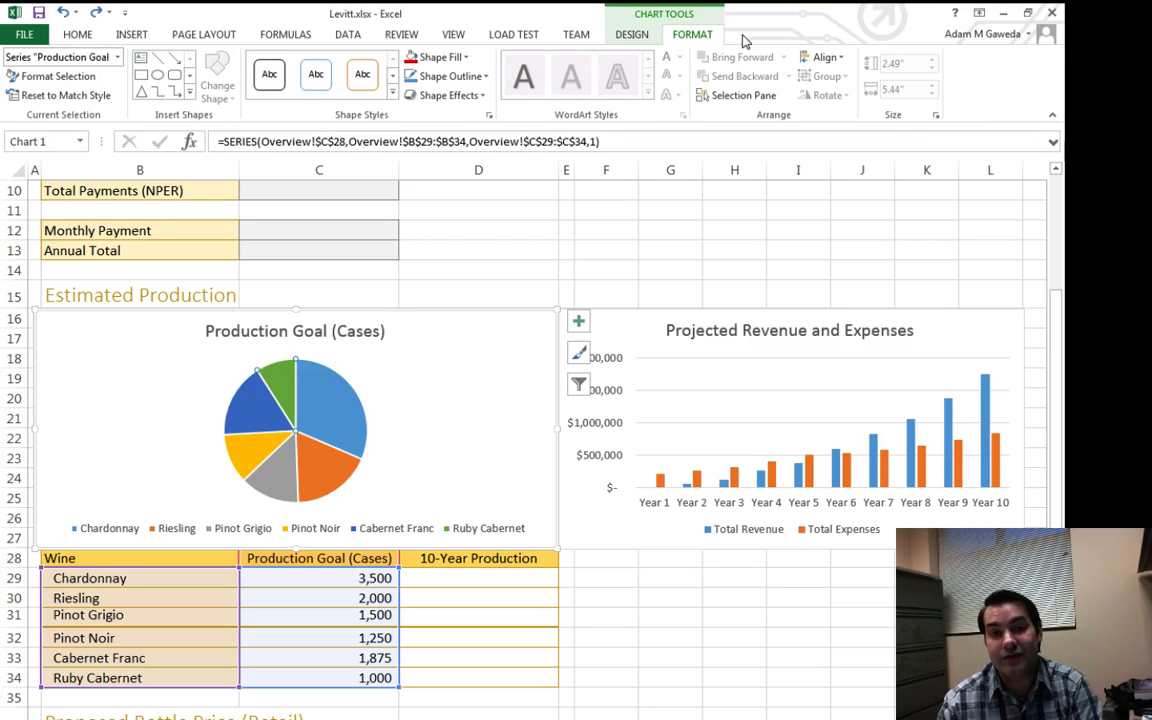
mouse_move(464, 114)
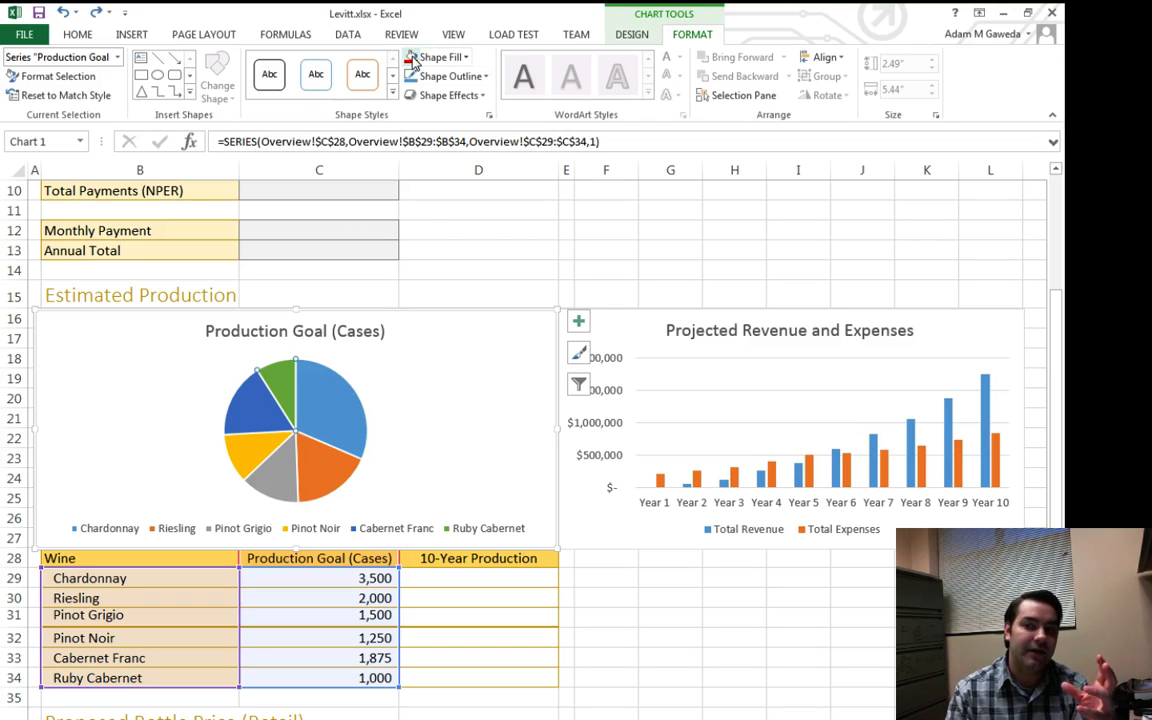
mouse_move(440, 56)
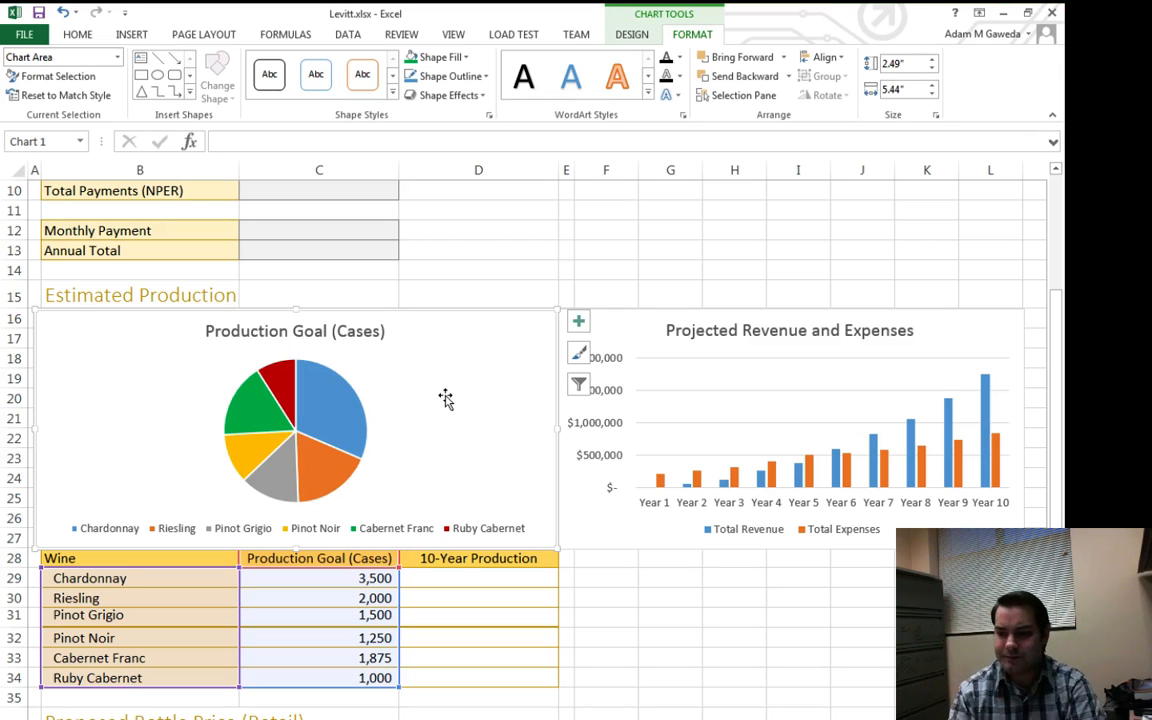
left_click(936, 456)
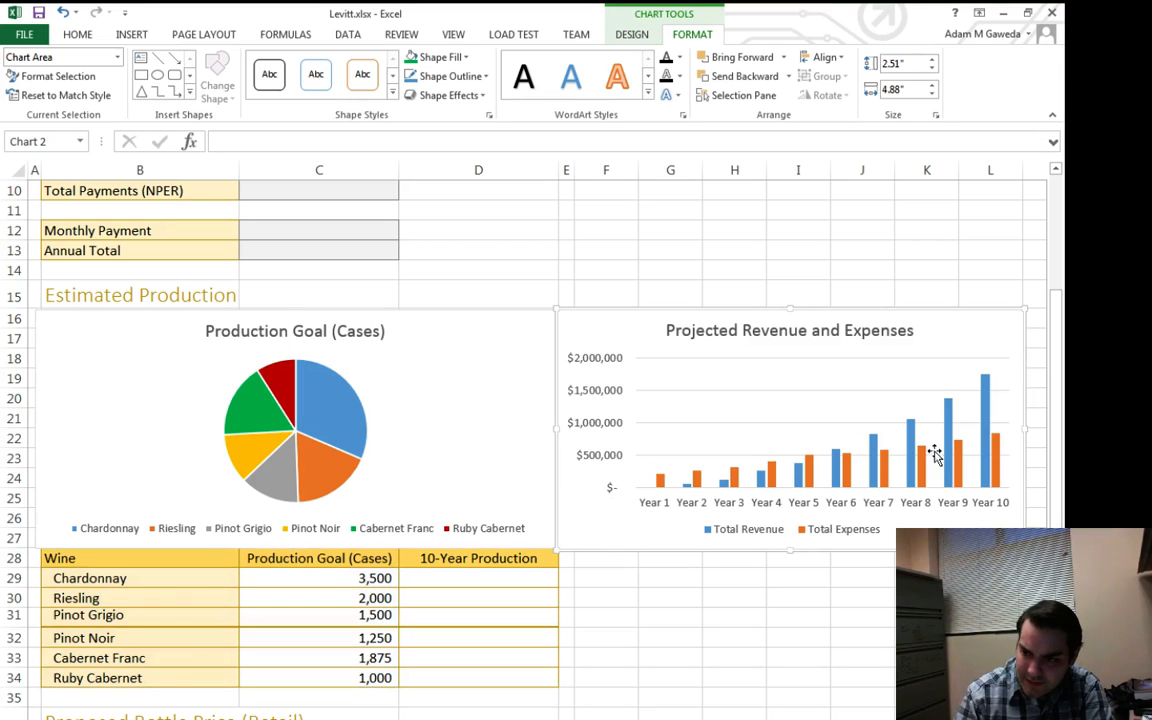
mouse_move(912, 442)
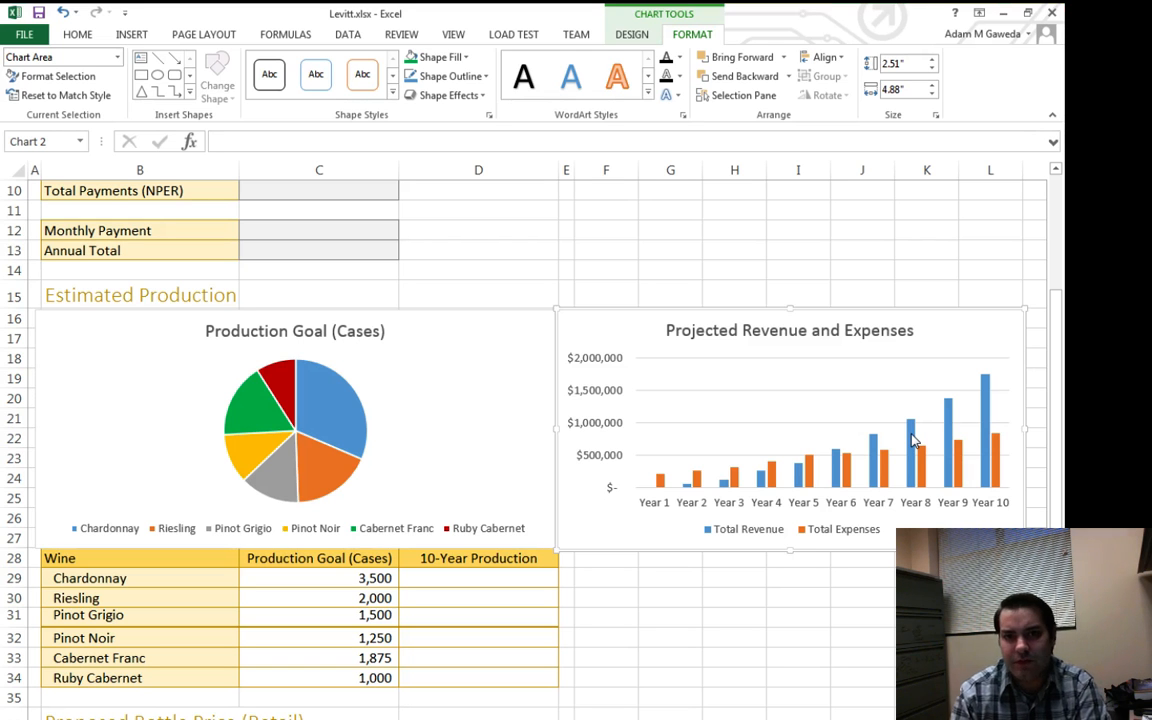
mouse_move(990, 404)
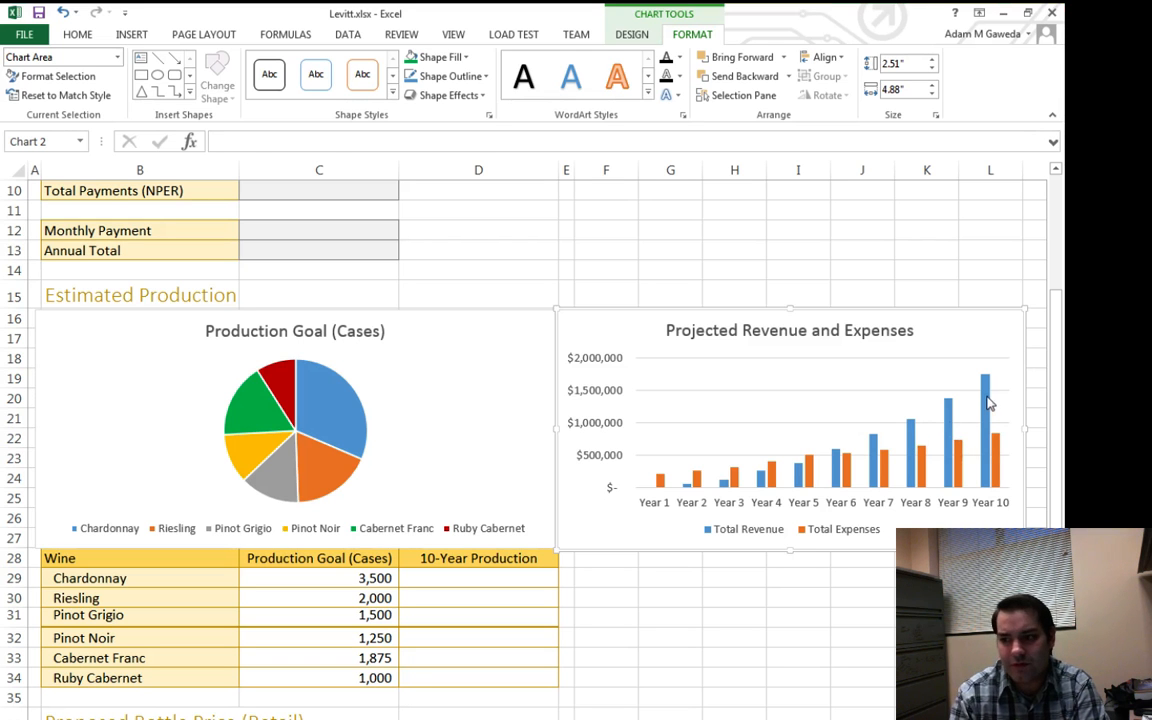
left_click(984, 400)
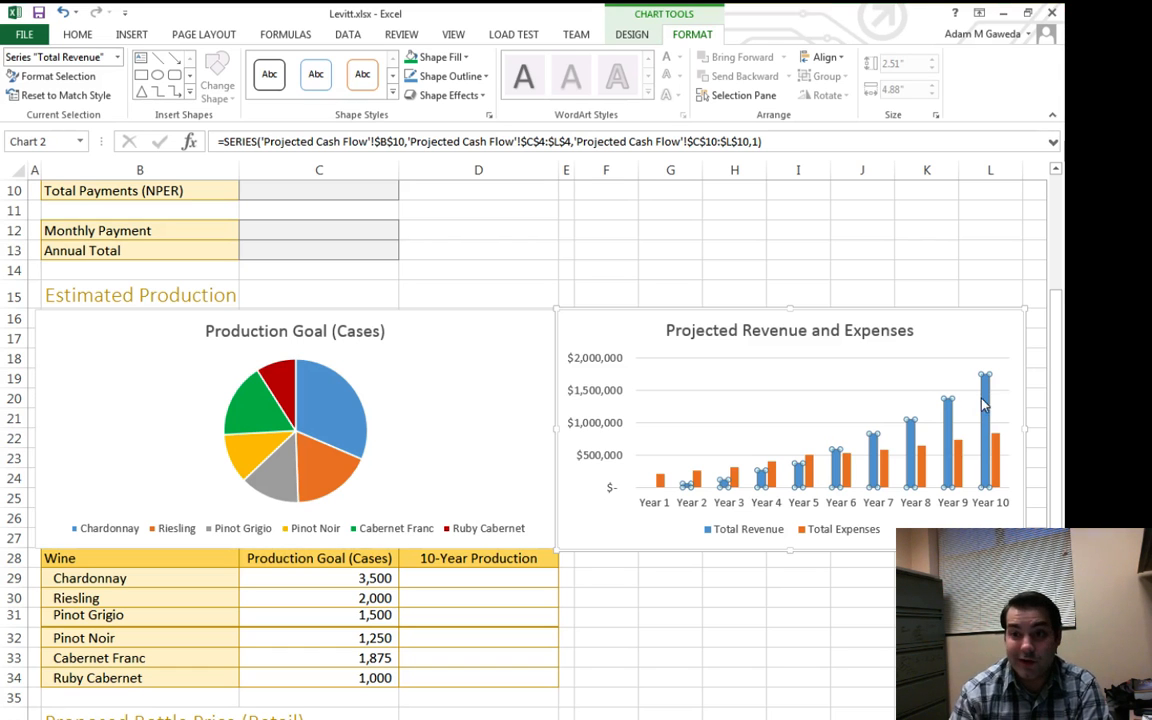
left_click(438, 56)
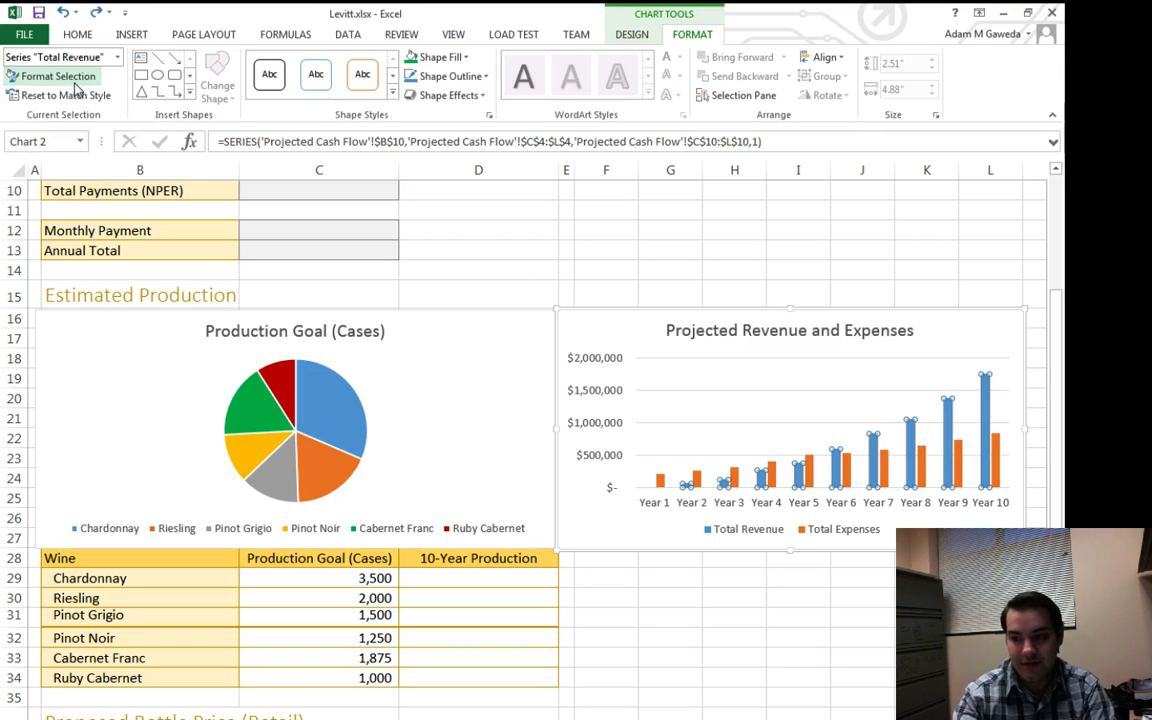
Step: In Format Data Series for Total Revenue, raise the series overlap to 51%
left_click(56, 76)
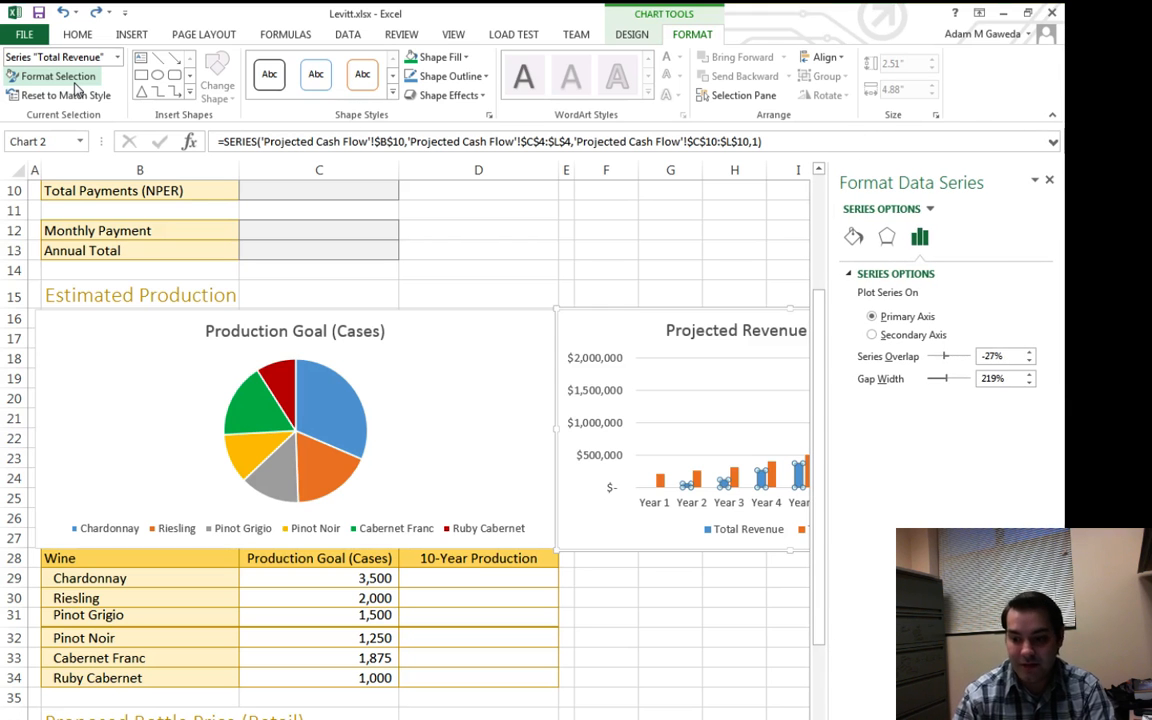
scroll("right", 3)
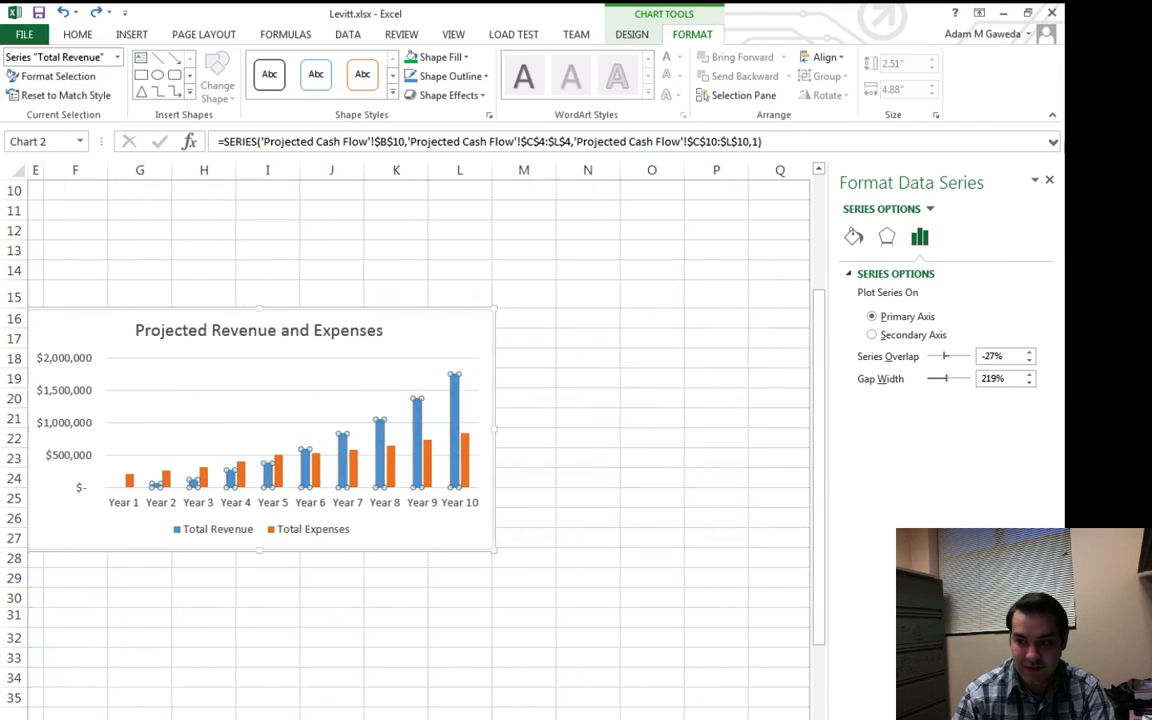
scroll("left", 3)
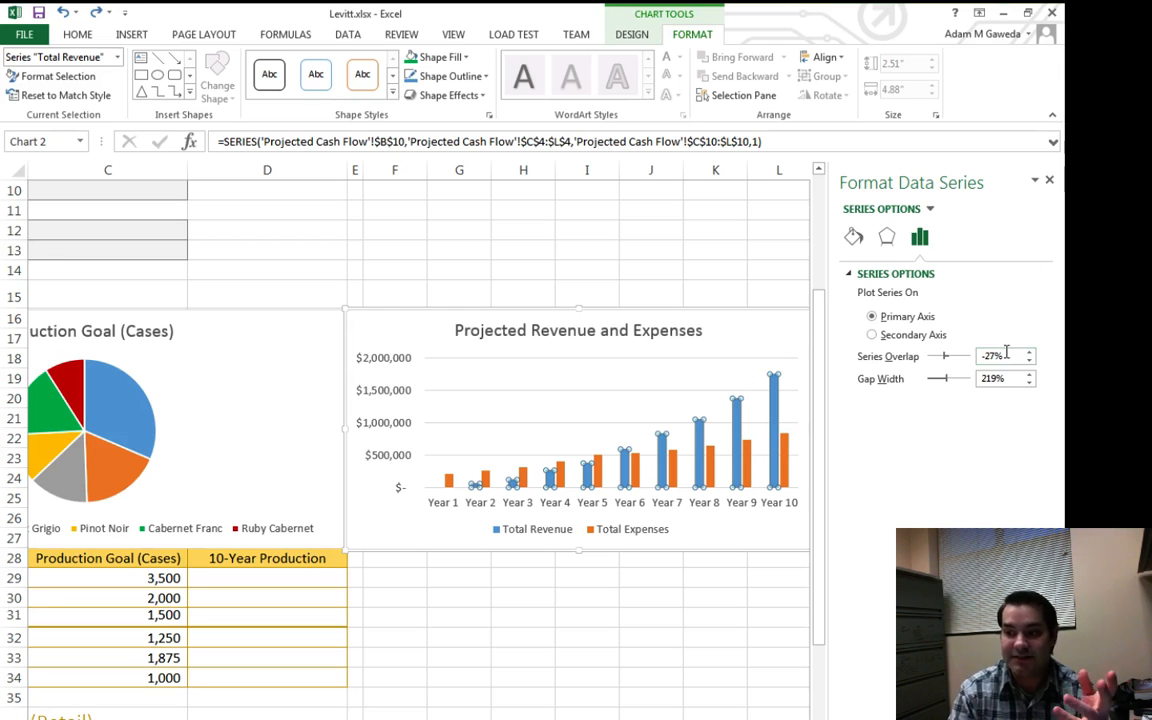
left_click(1028, 352)
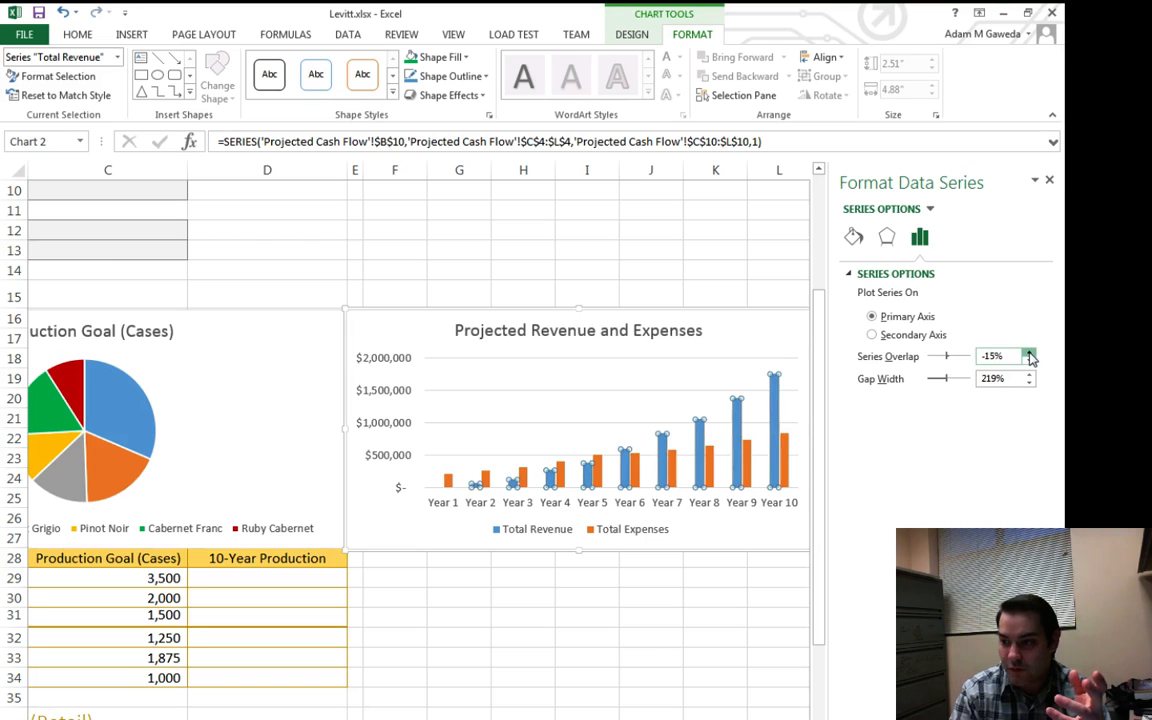
left_click(1028, 352)
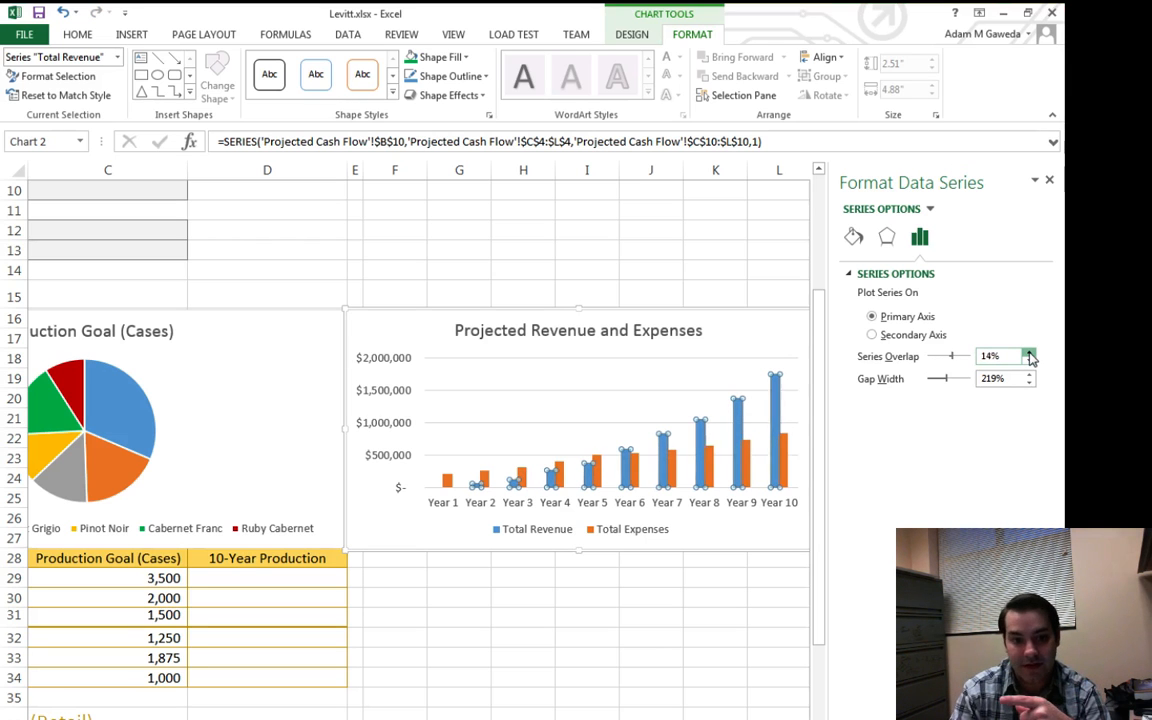
left_click(1028, 352)
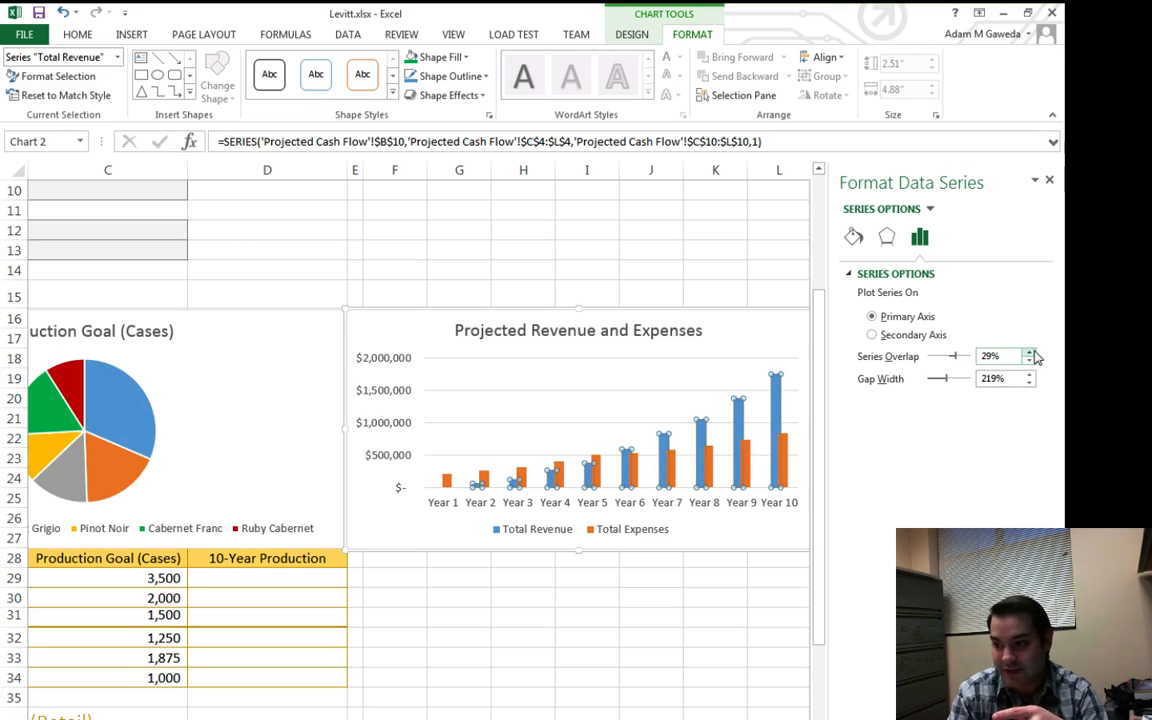
left_click(1028, 352)
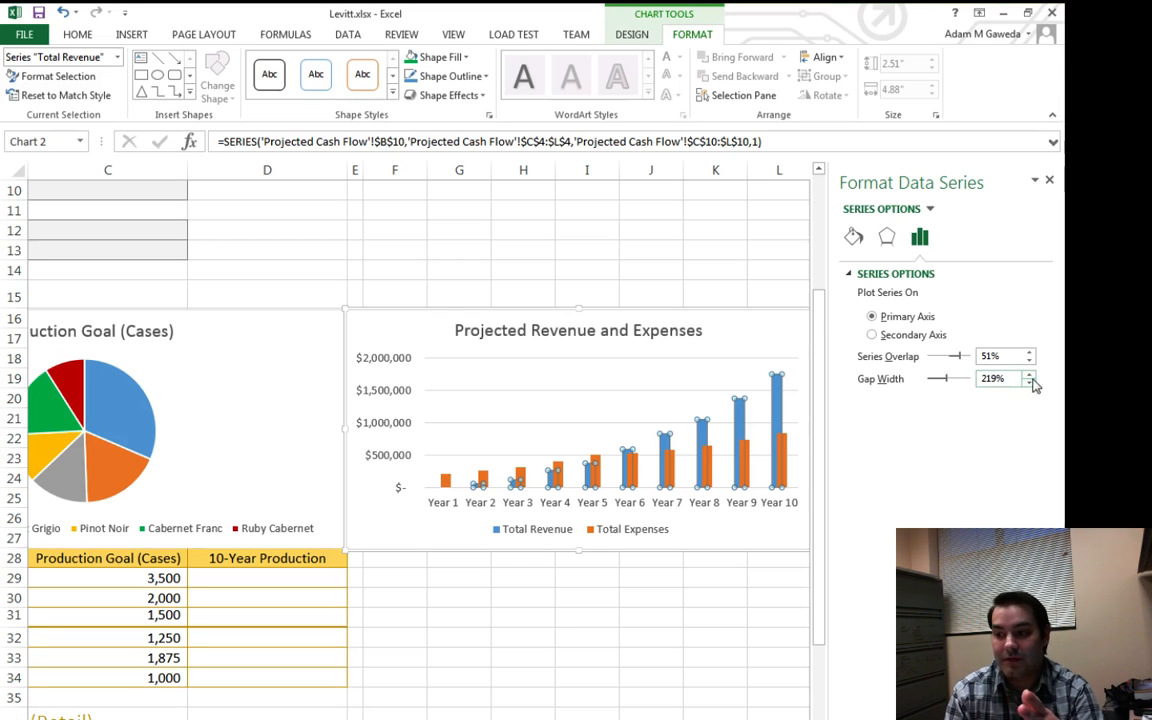
Step: Bring the gap width between column groups down to 100%
left_click(1032, 384)
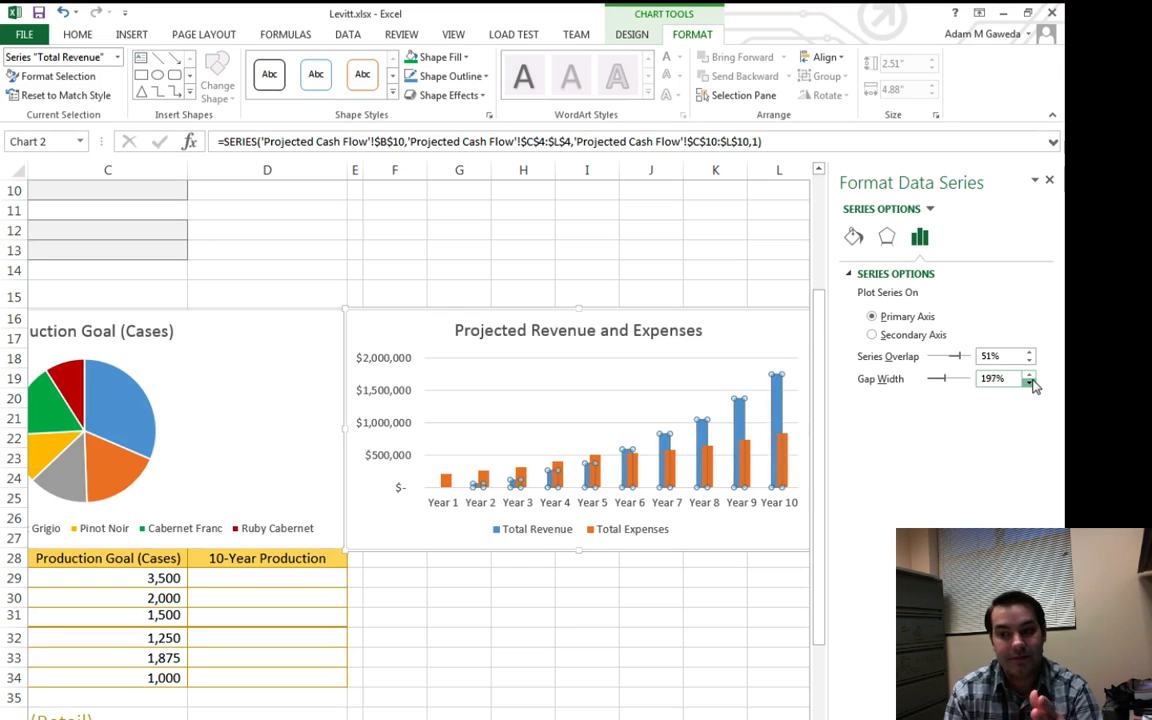
left_click(1032, 382)
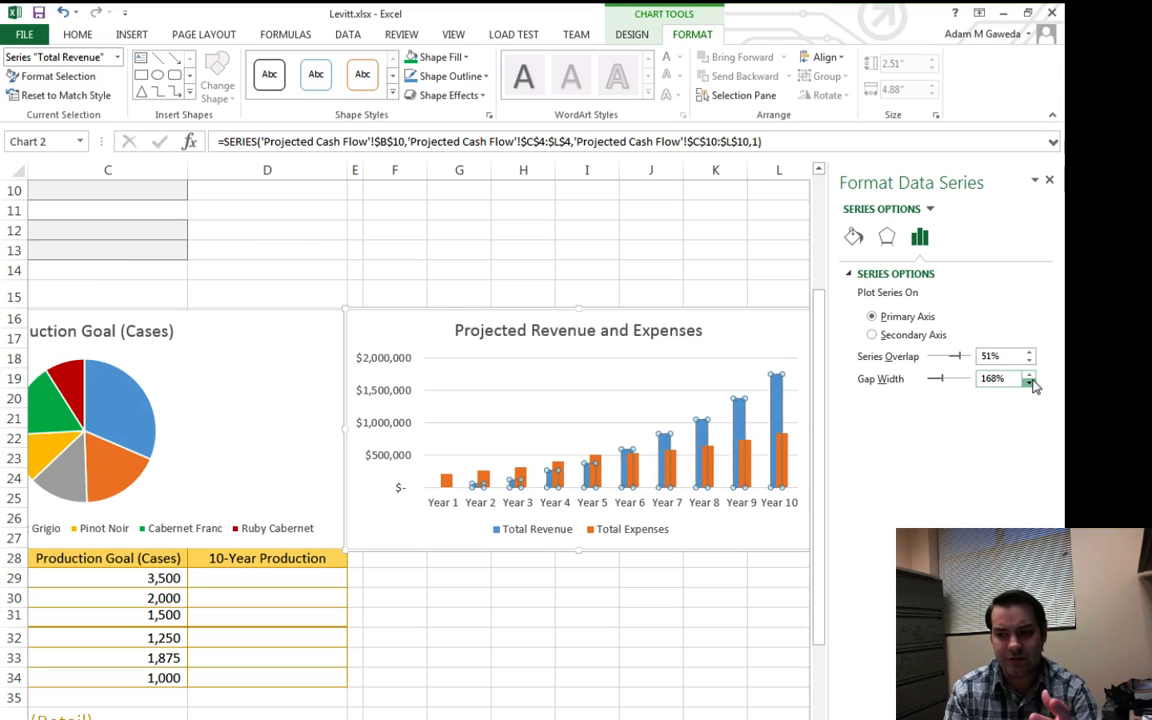
left_click(1032, 382)
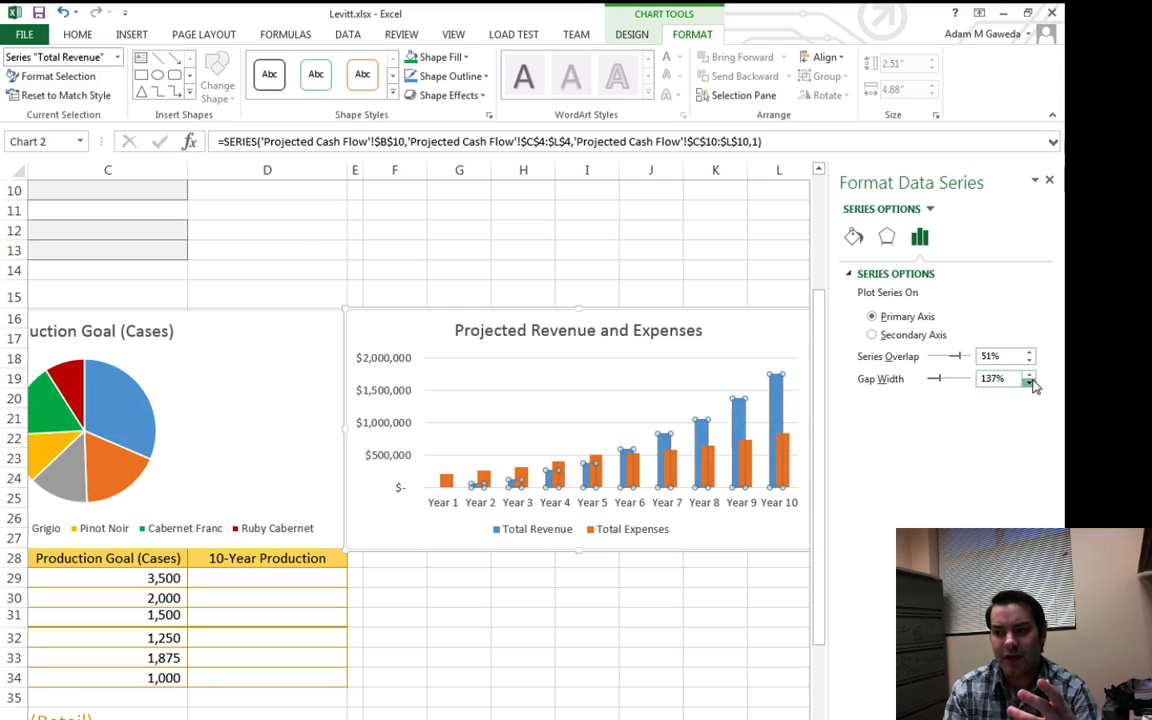
left_click(1032, 382)
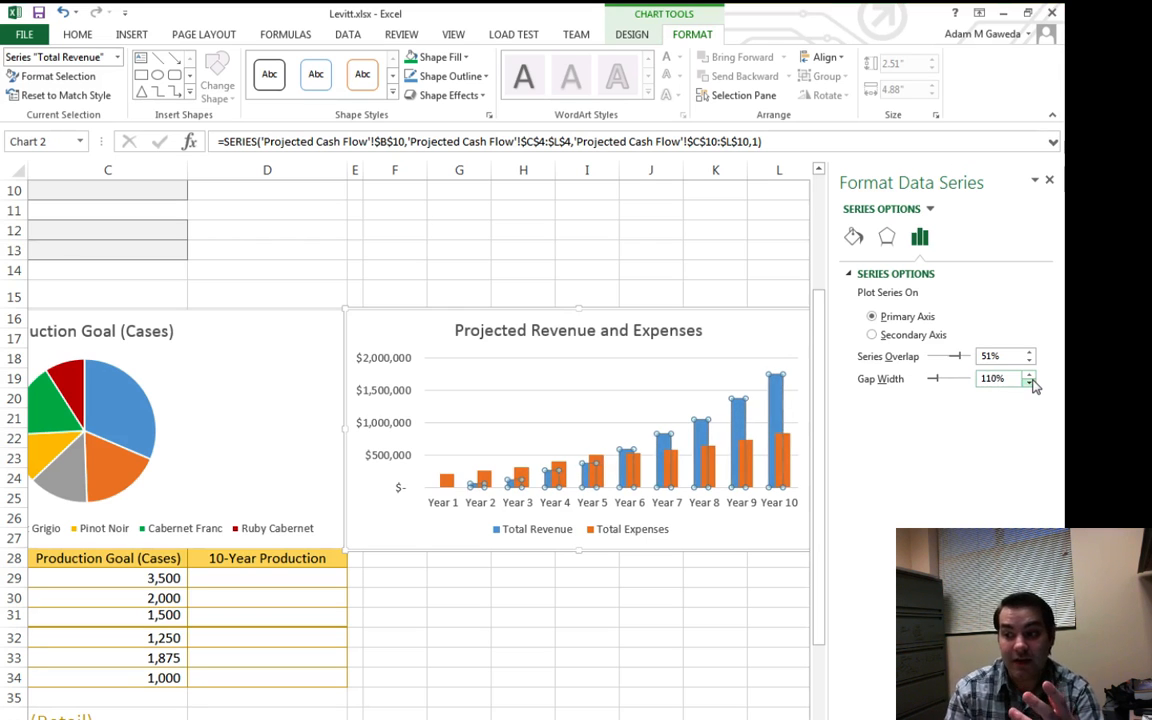
left_click(1032, 384)
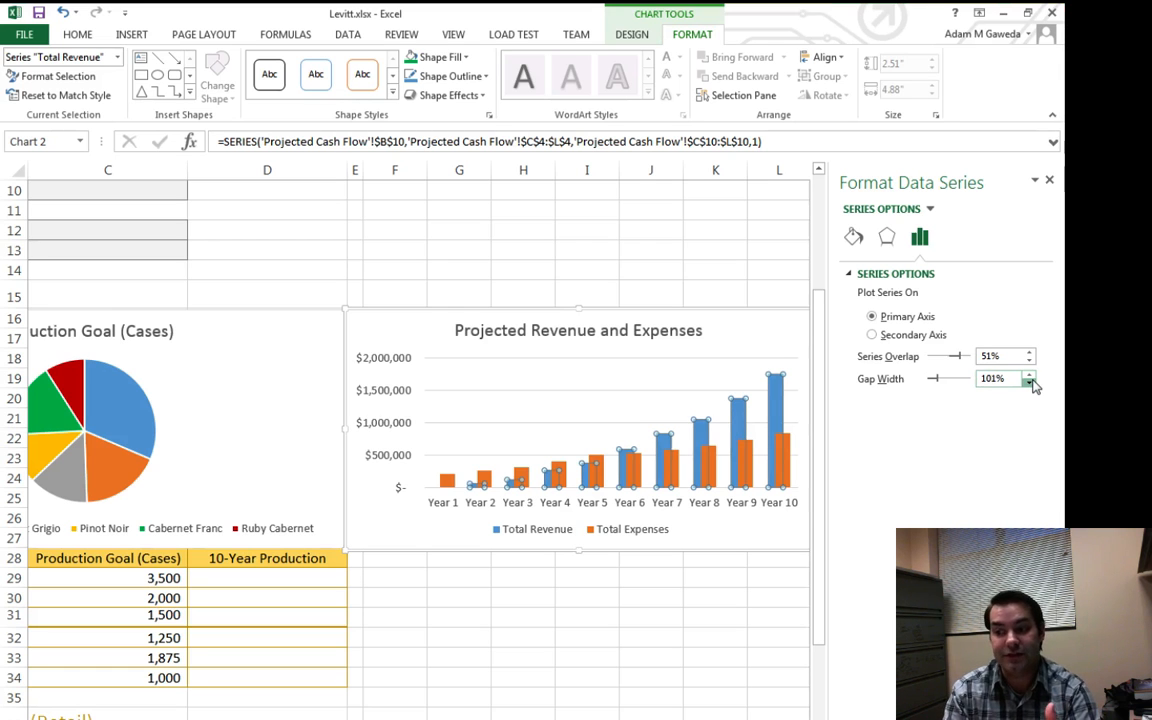
left_click(1032, 382)
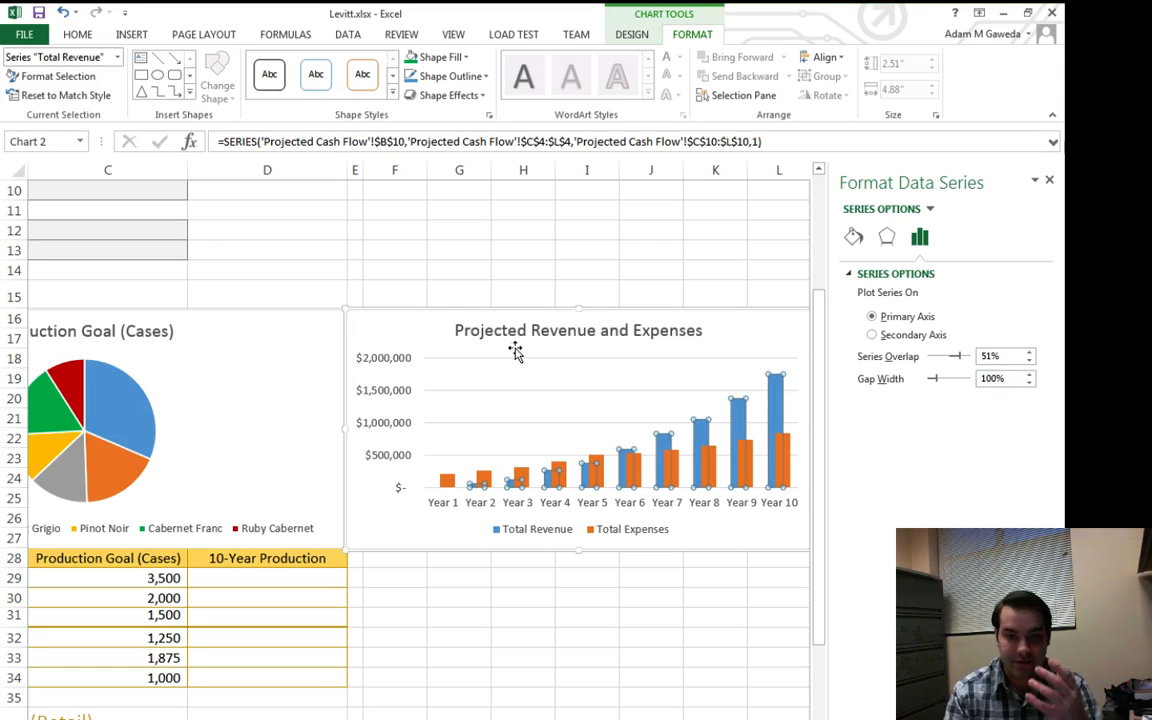
mouse_move(888, 236)
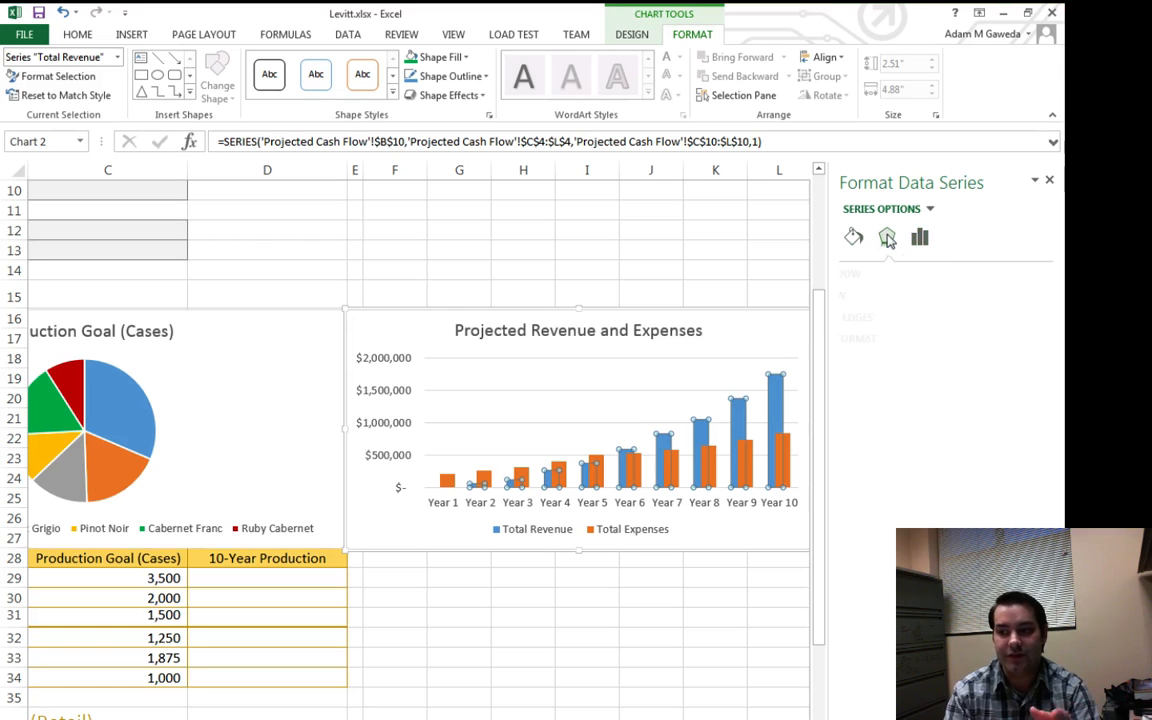
Step: Apply the Offset Diagonal Bottom Right shadow preset to the Total Revenue columns
left_click(886, 236)
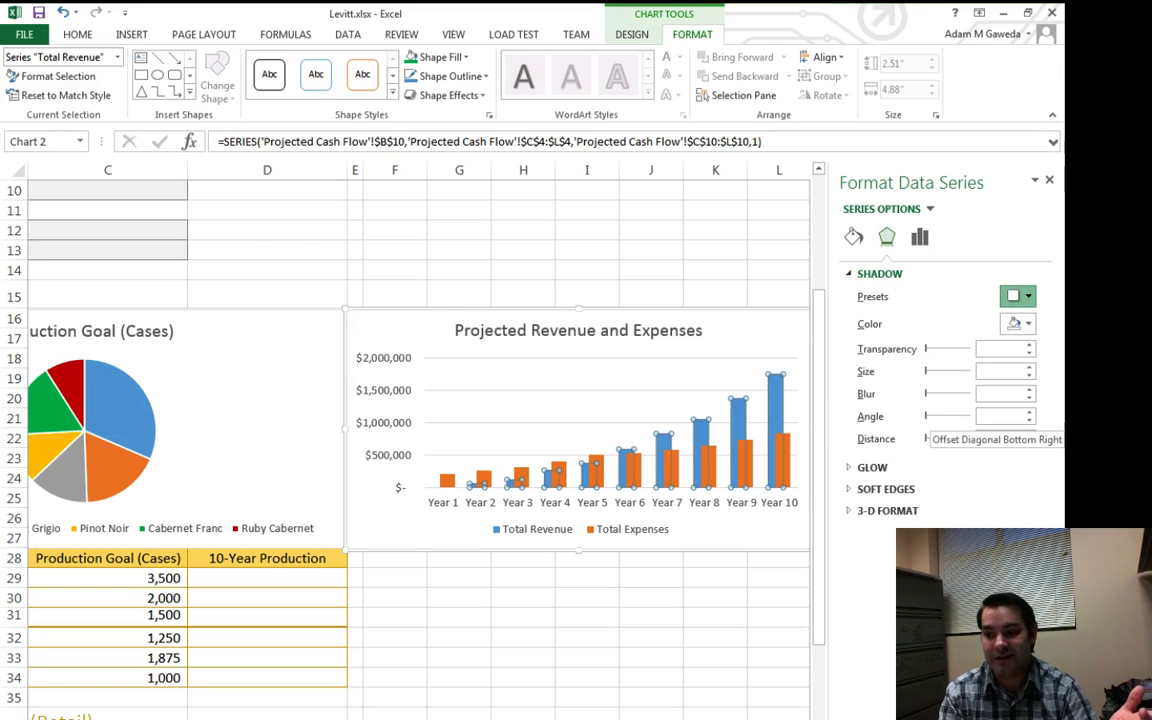
left_click(1012, 296)
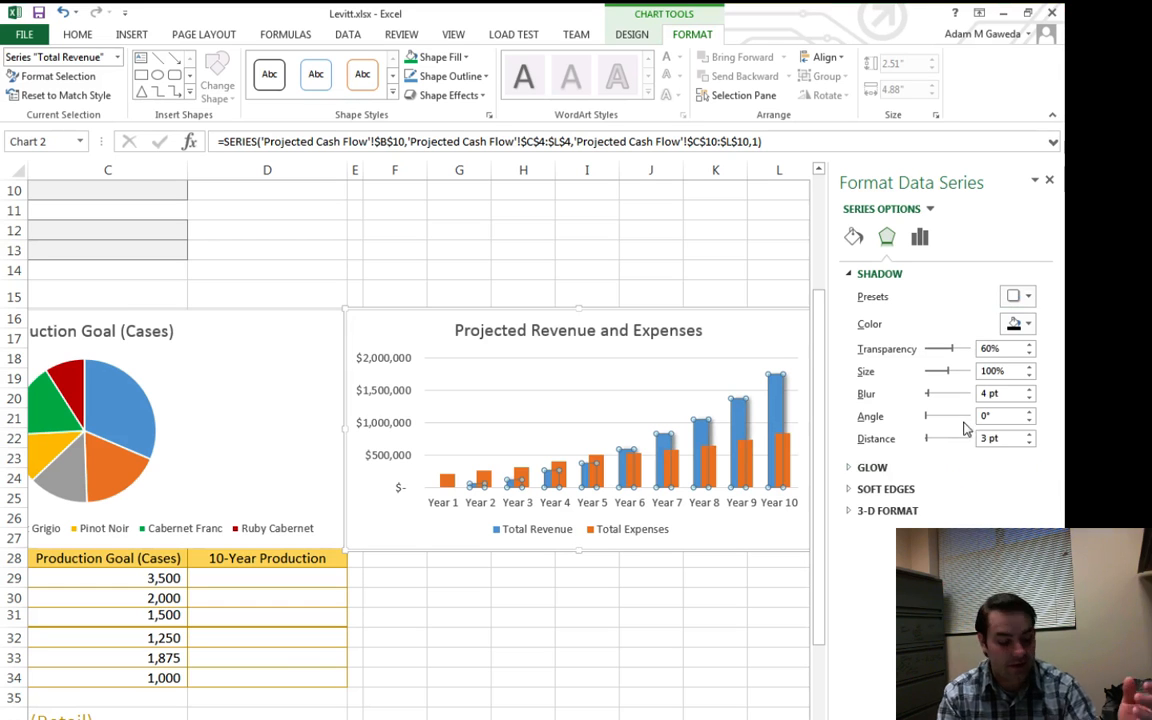
left_click(852, 236)
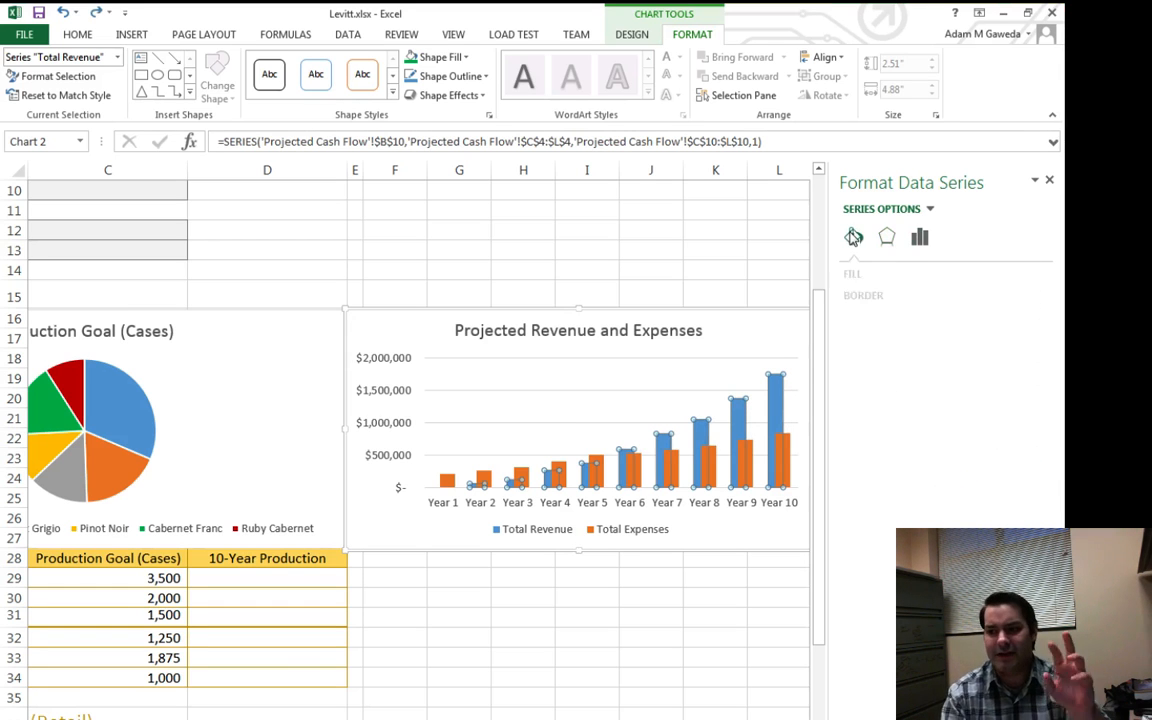
Step: Try pattern and gradient fills on the Total Revenue columns, then settle on a solid blue fill
left_click(866, 272)
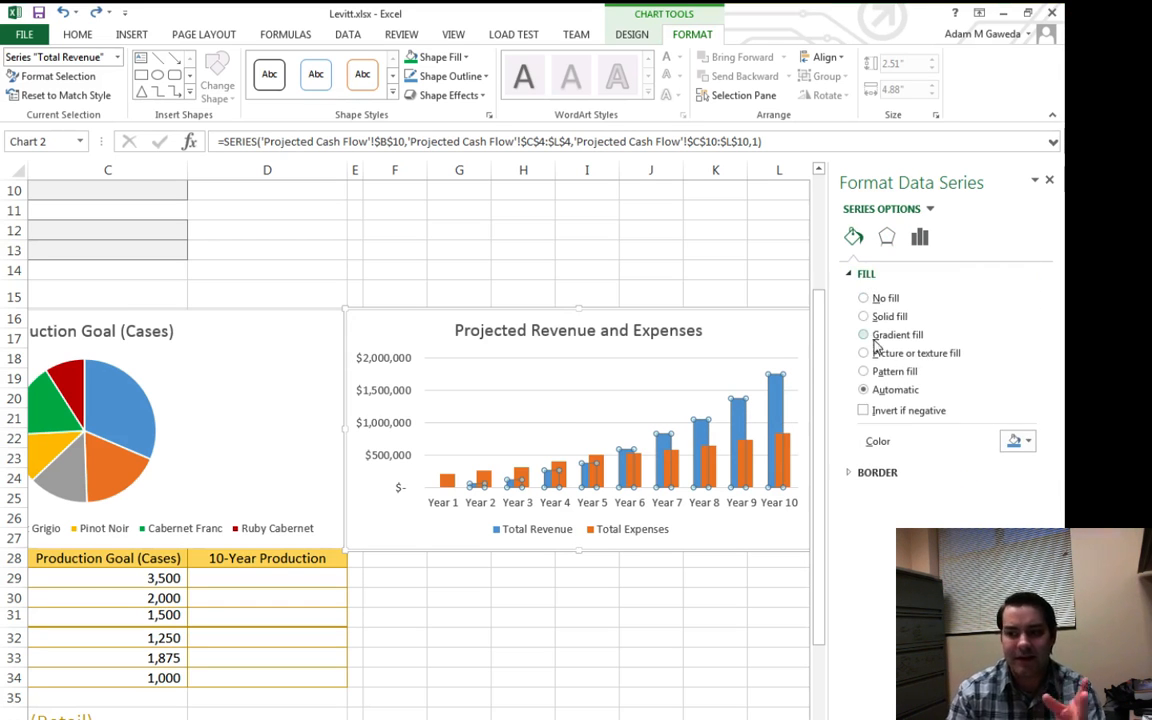
left_click(864, 370)
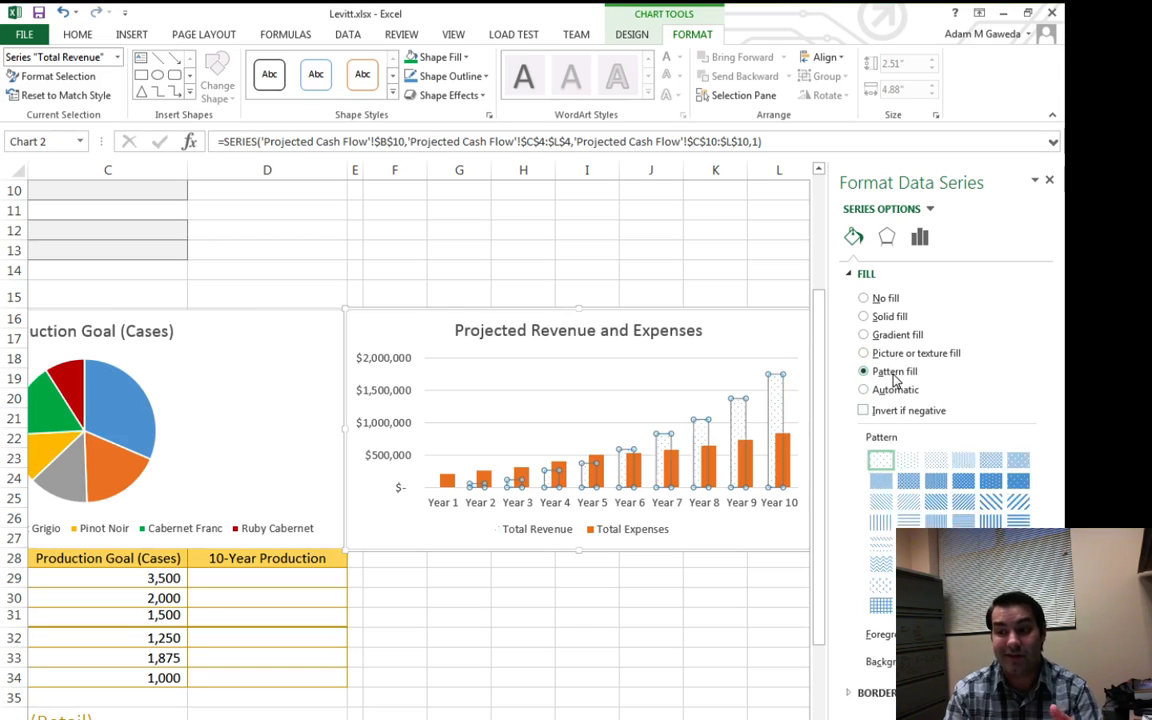
left_click(908, 480)
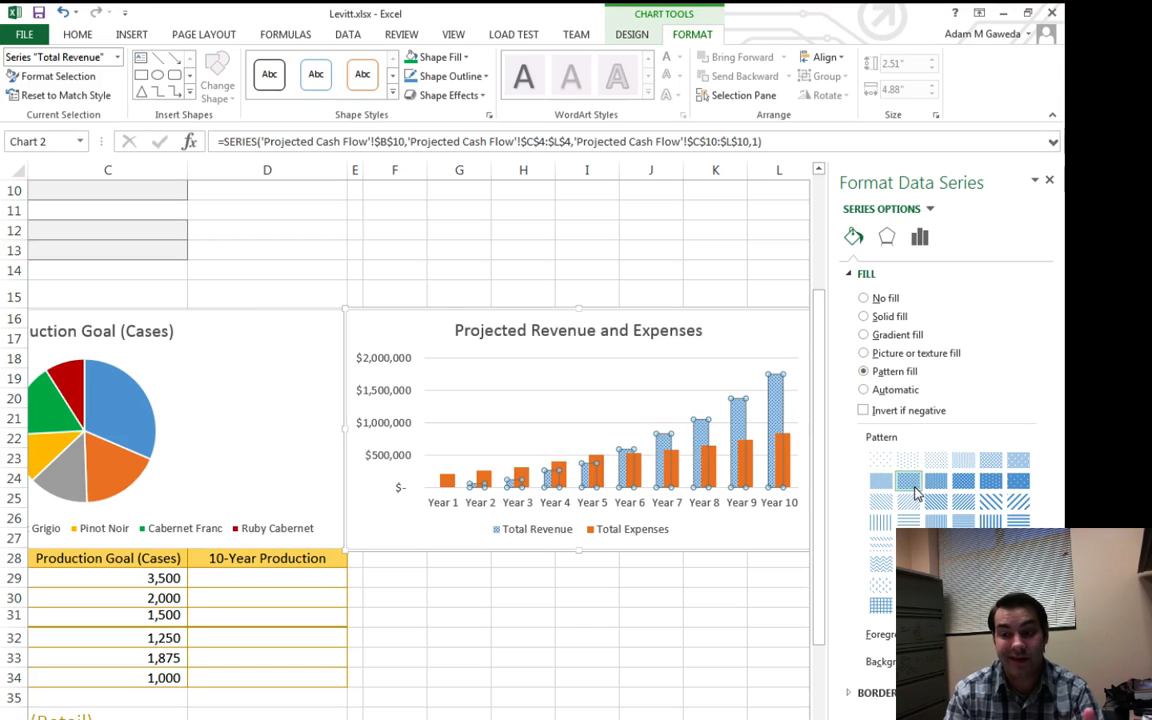
left_click(864, 334)
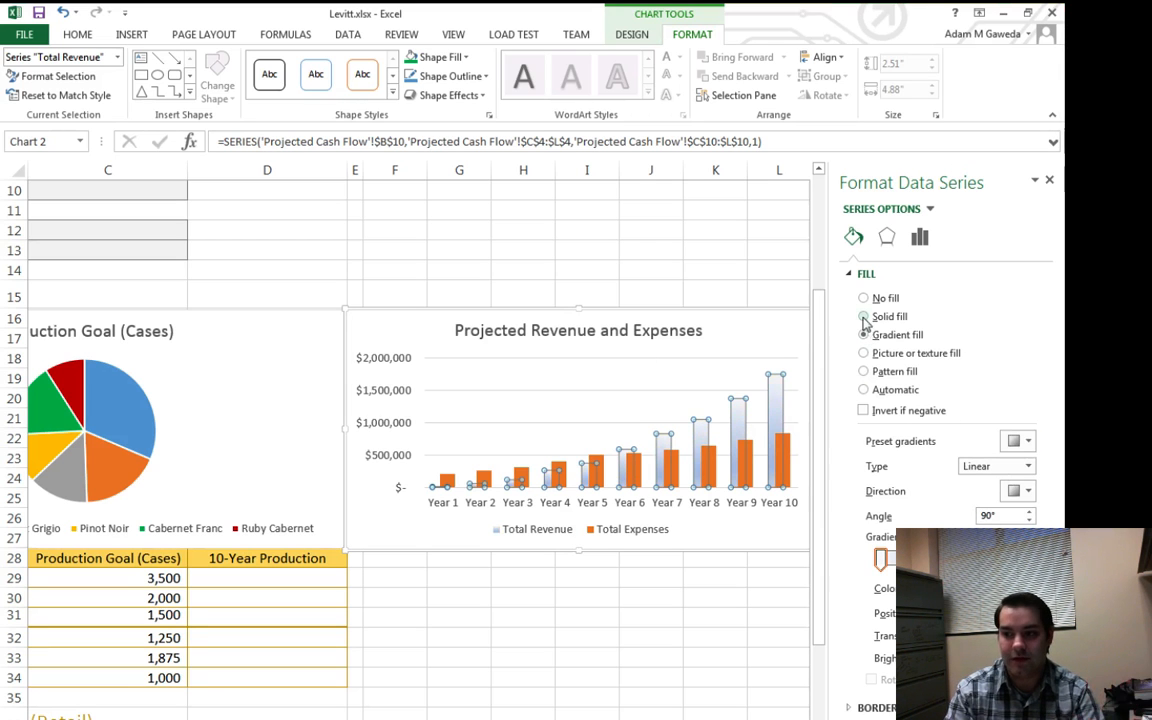
left_click(864, 316)
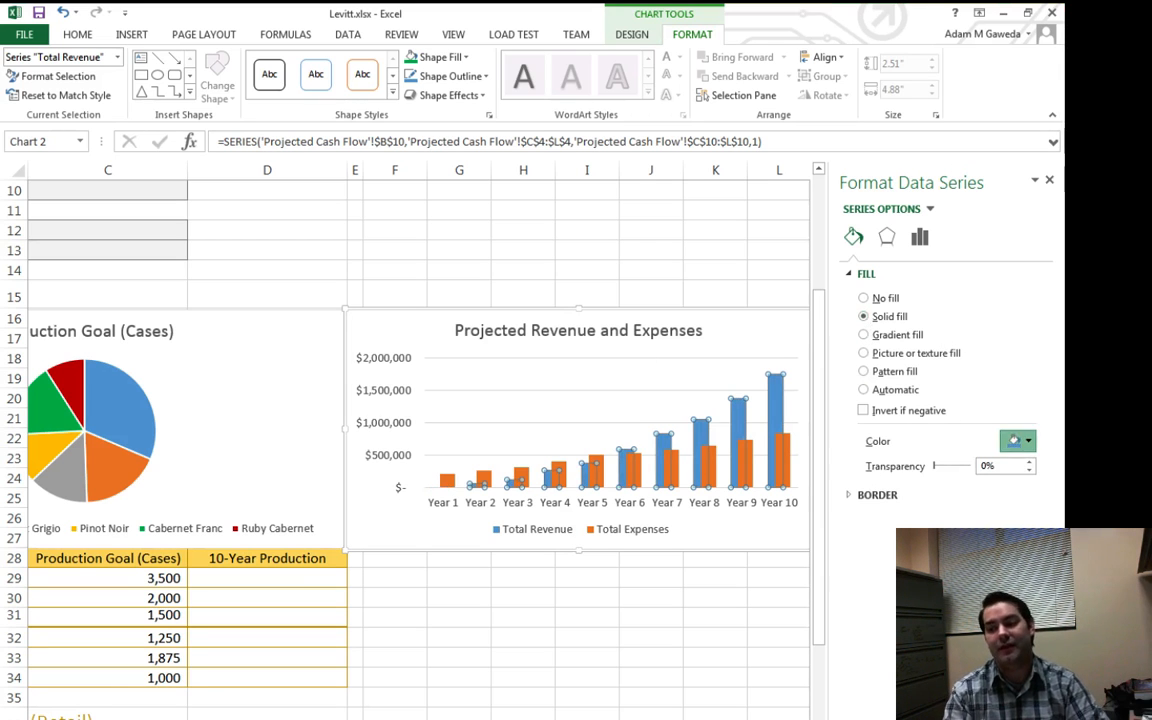